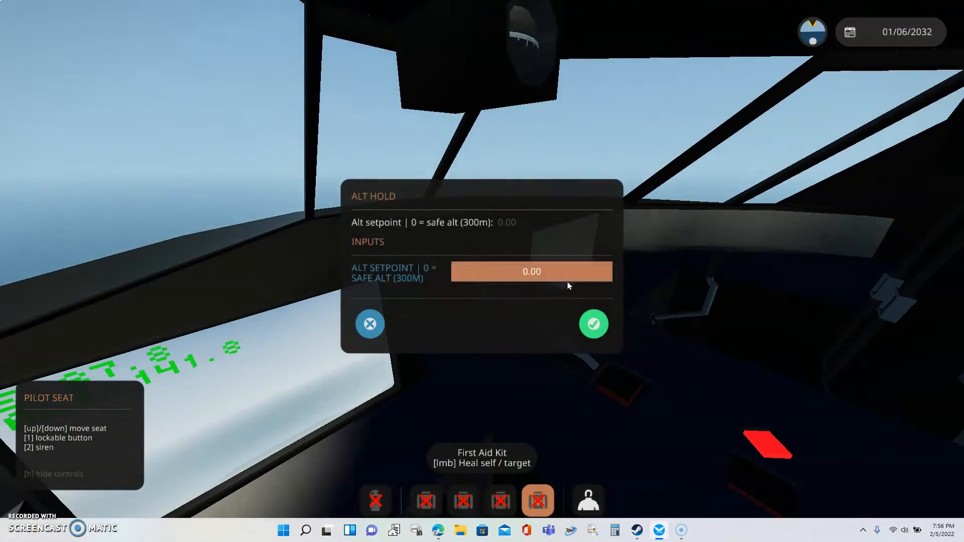
Enter a long string of 9s as the ALT SETPOINT and submit it so it reads inf
{"action": "type", "text": "99999999999999999999999"}
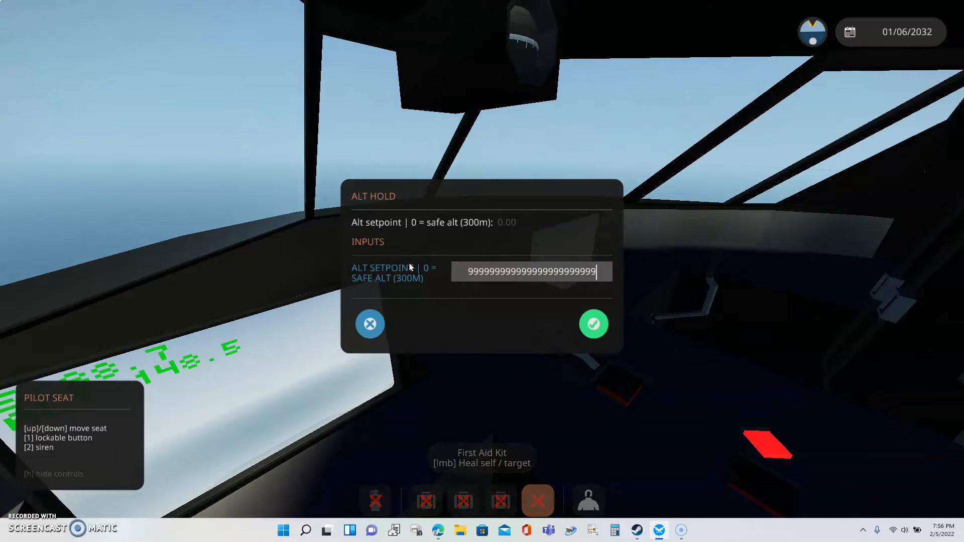
{"action": "type", "text": "9999"}
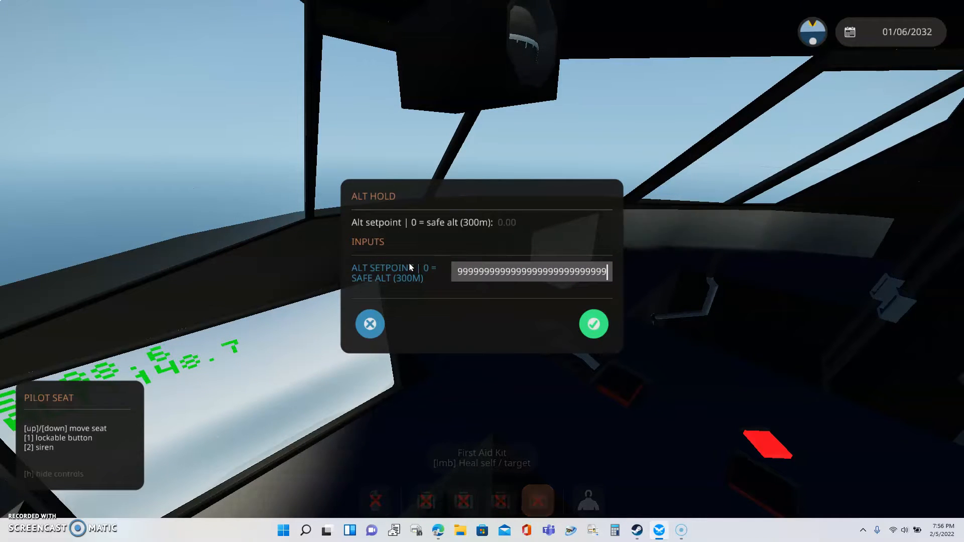
{"action": "left_click", "coordinate": [593, 325]}
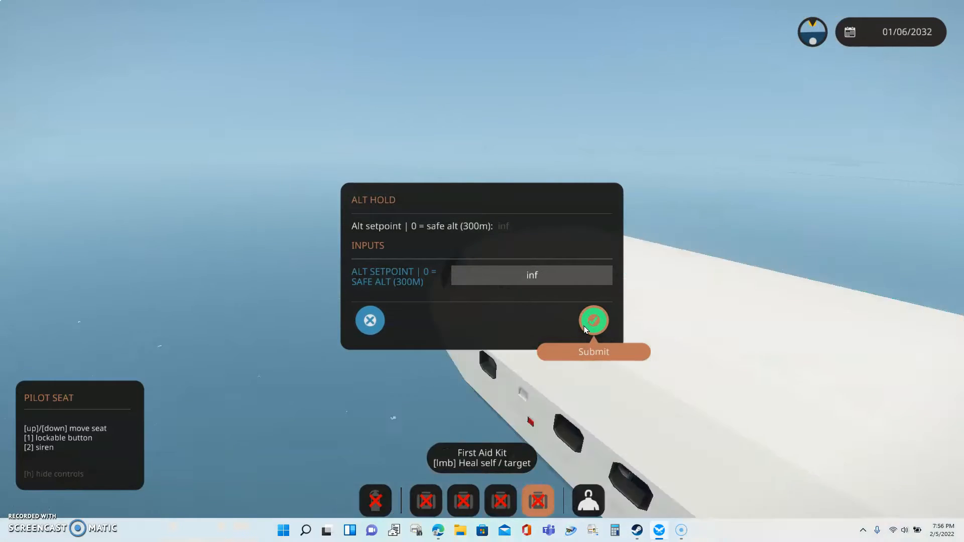
{"action": "left_click", "coordinate": [593, 319]}
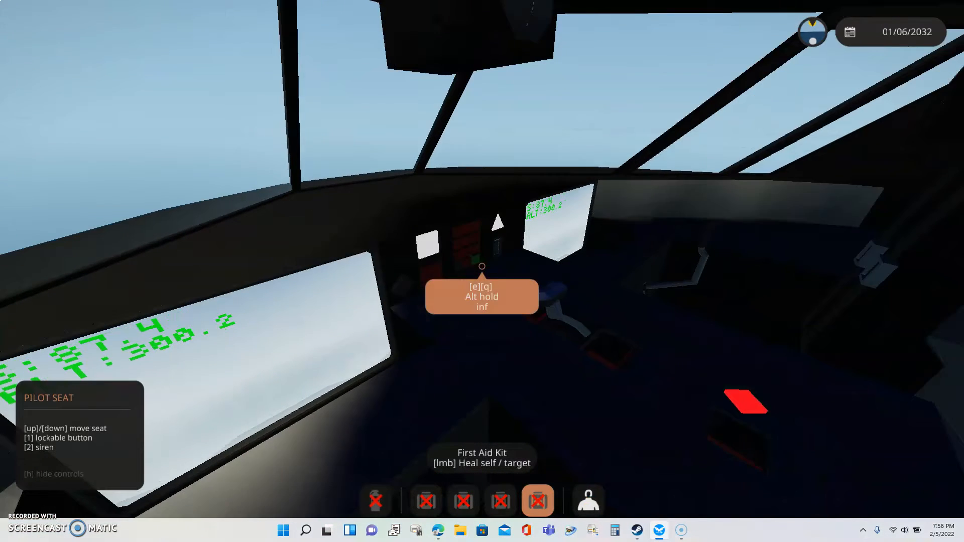
{"action": "left_click", "coordinate": [481, 267]}
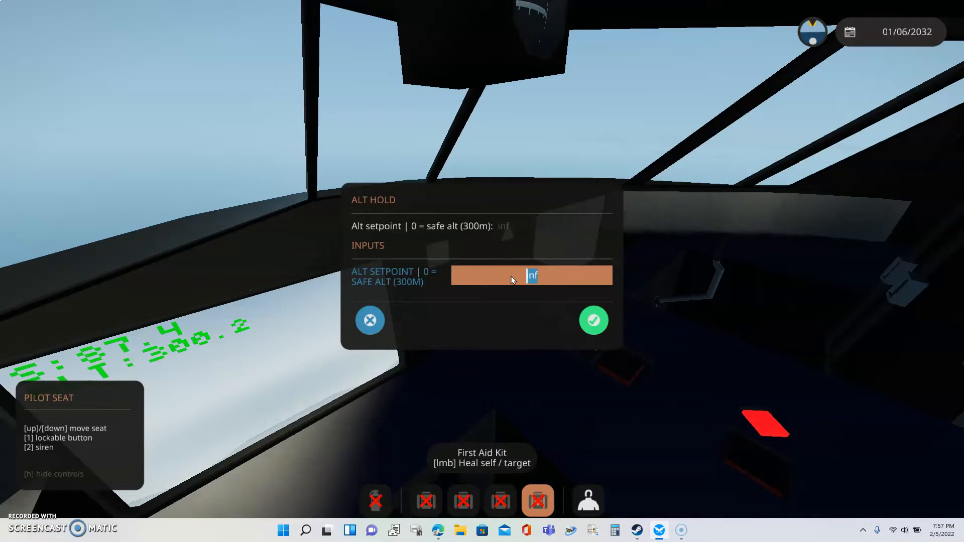
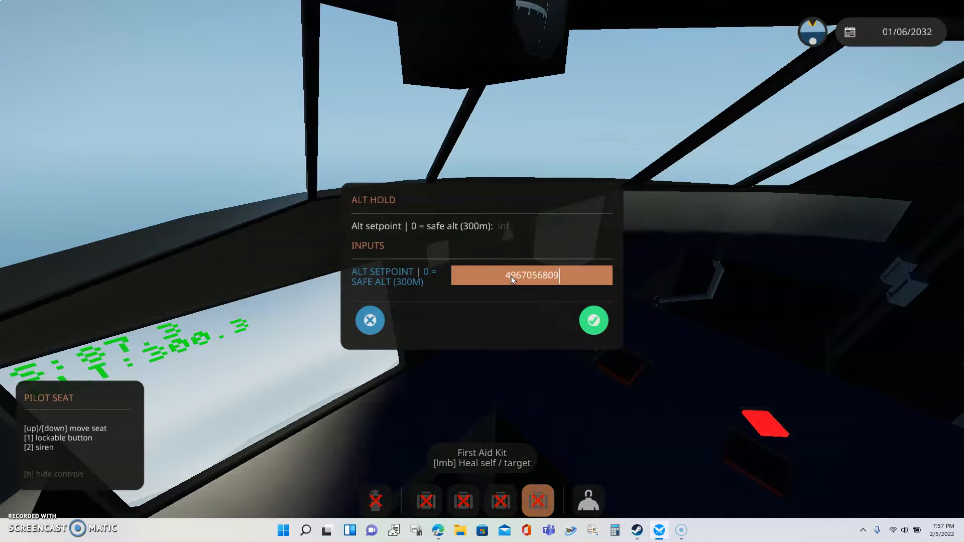
{"action": "left_click", "coordinate": [592, 321]}
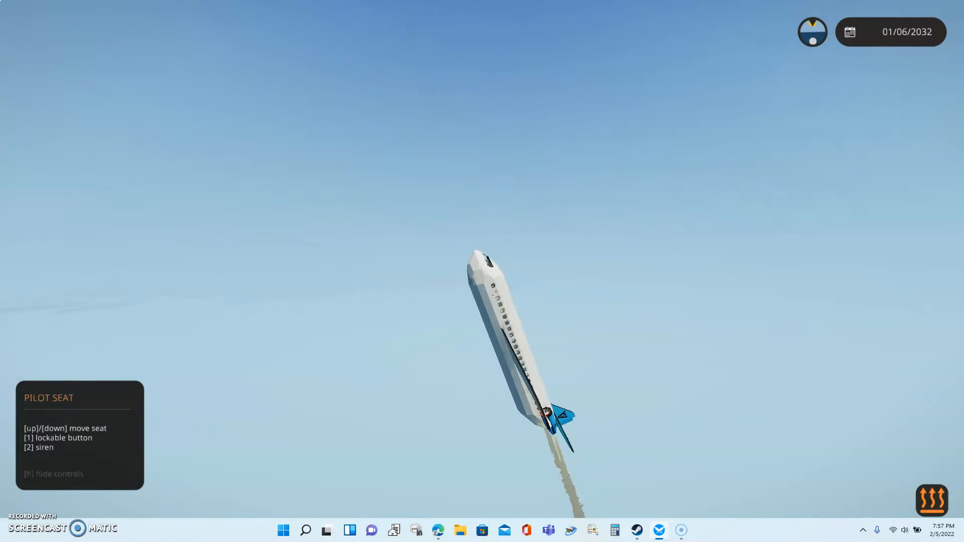
Pause the game with Escape and adjust the audio volume in the pause menu
{"action": "key", "text": "Escape"}
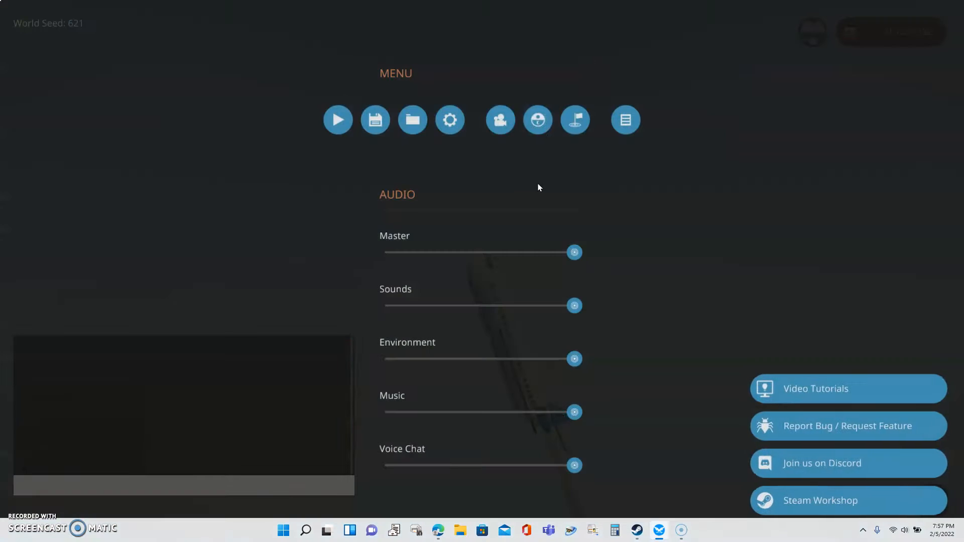
{"action": "left_click", "coordinate": [338, 120]}
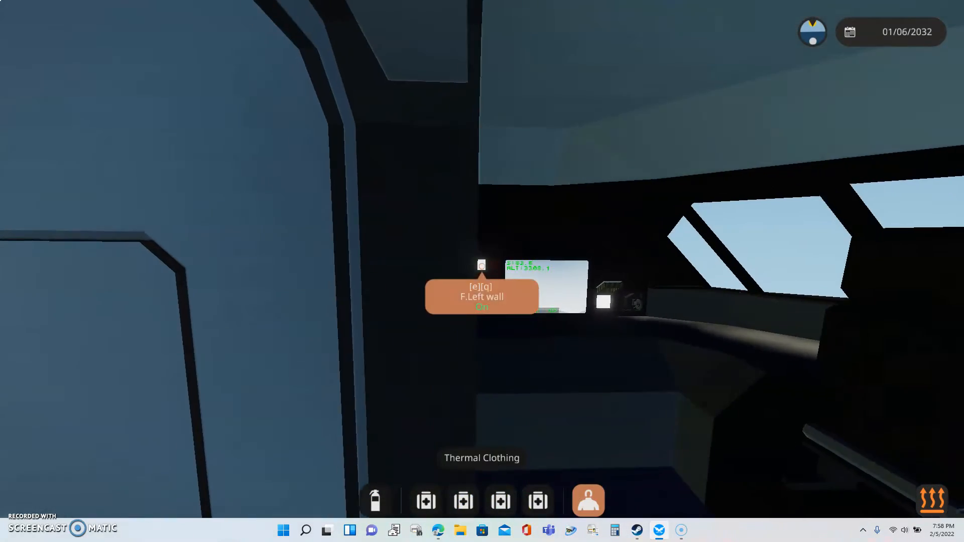
{"action": "mouse_move", "coordinate": [482, 272]}
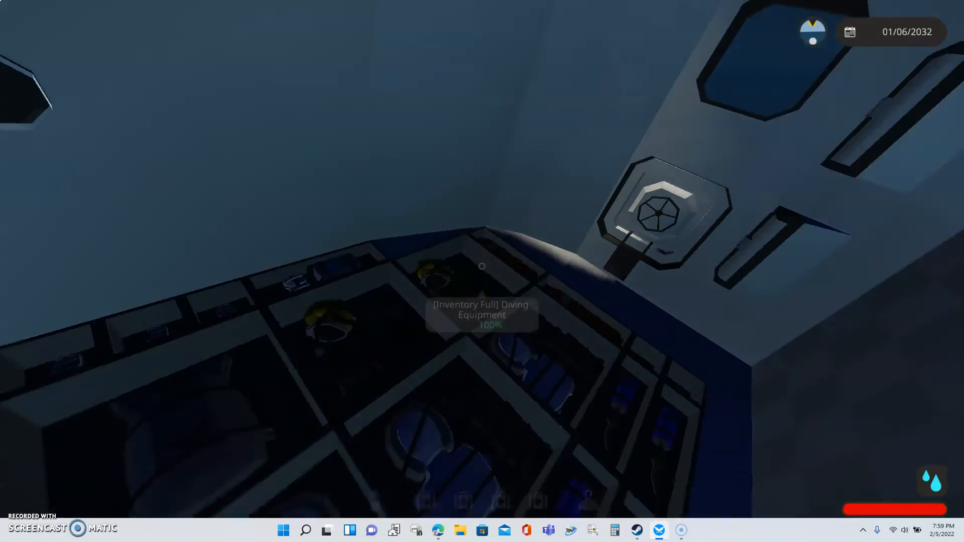
{"action": "mouse_move", "coordinate": [483, 266]}
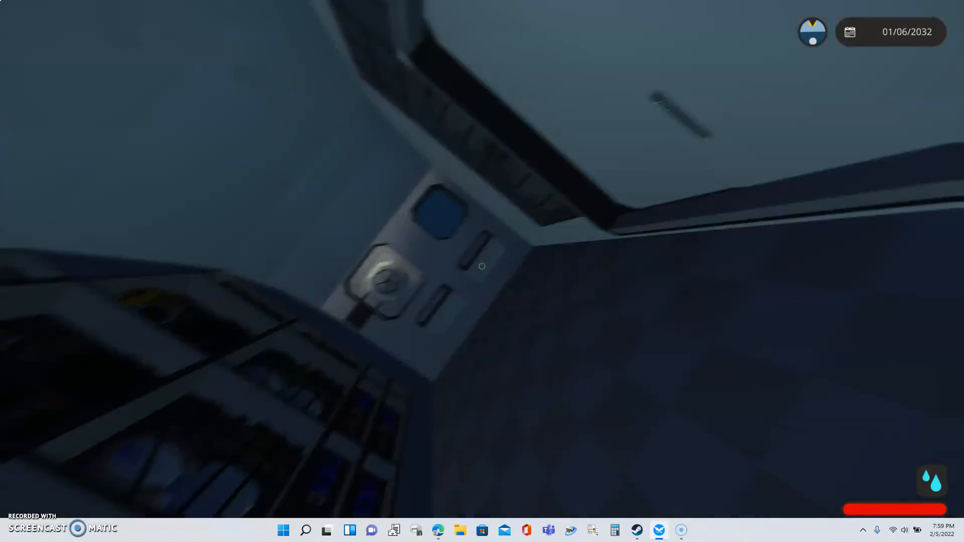